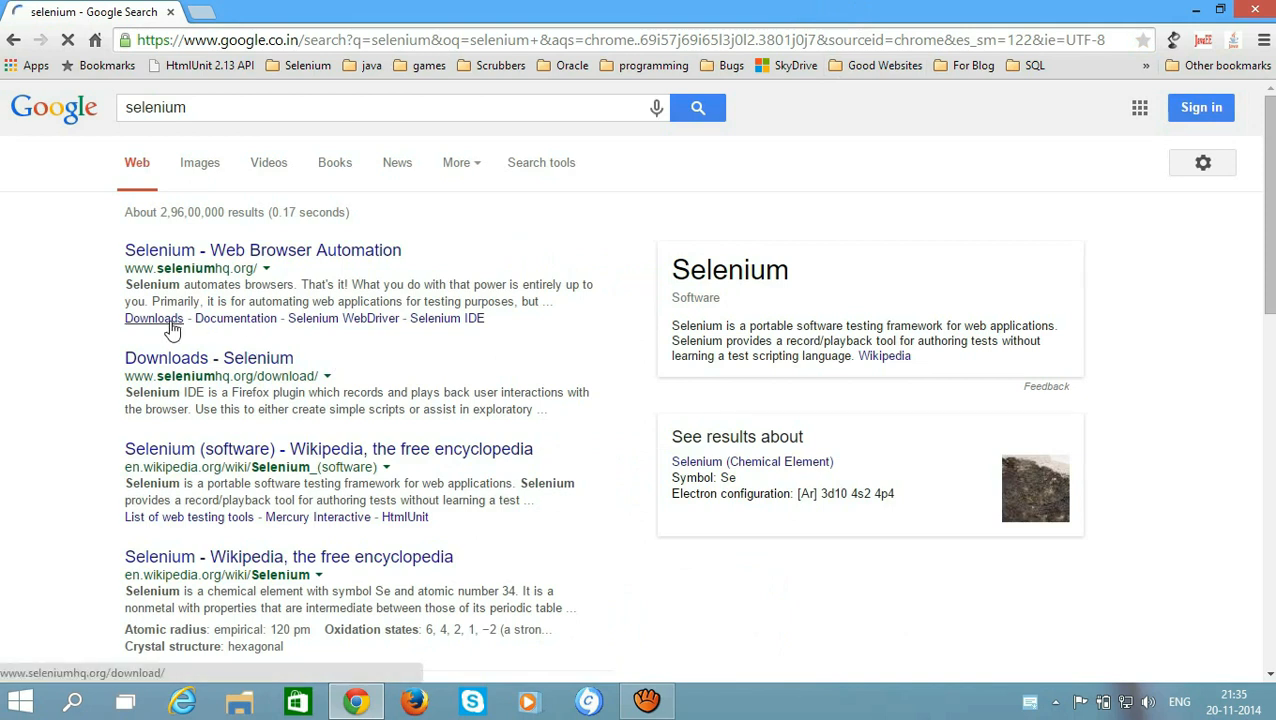
# Download the Selenium Java 2.44.0 client bindings from the Selenium downloads page
pyautogui.click(153, 318)
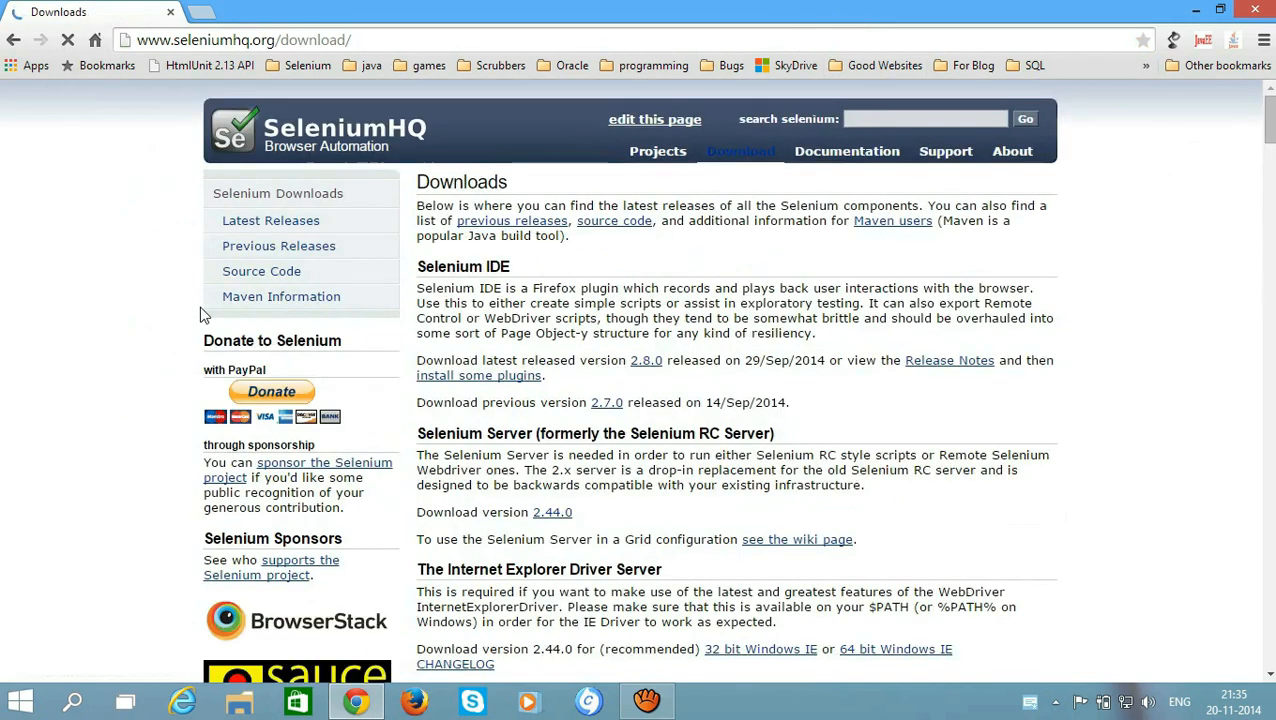
pyautogui.scroll(-3)
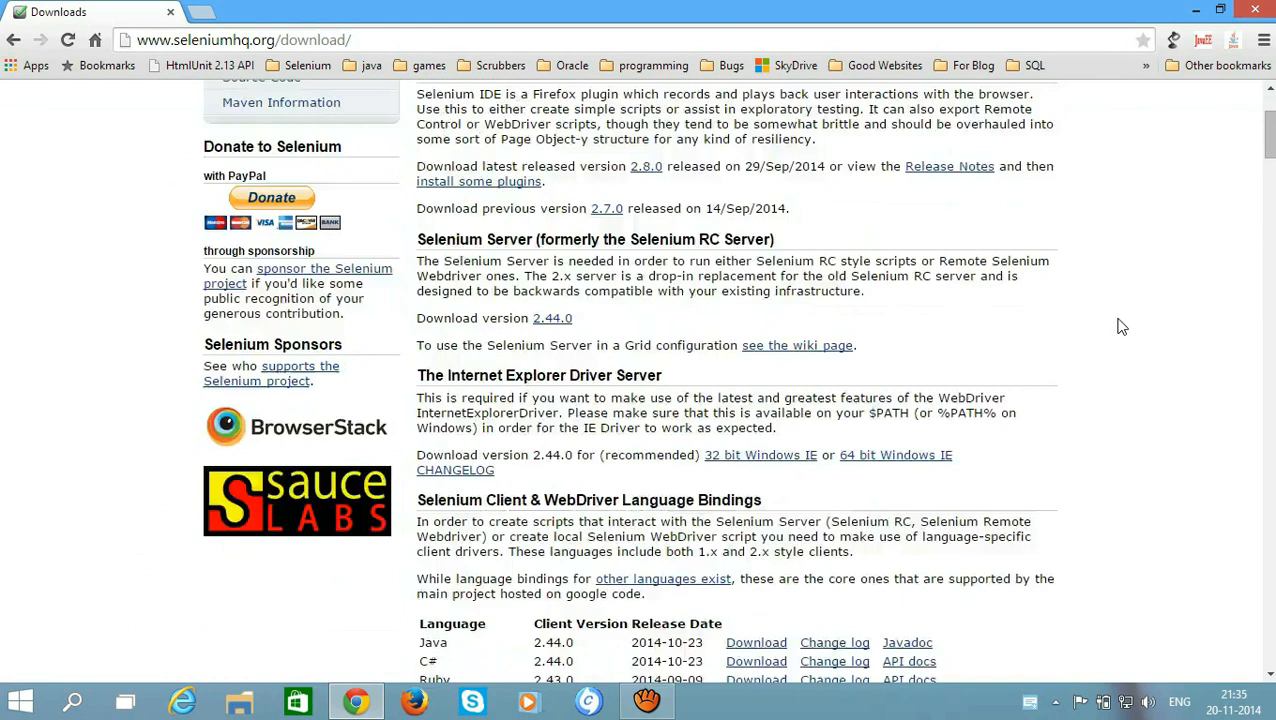
pyautogui.scroll(-3)
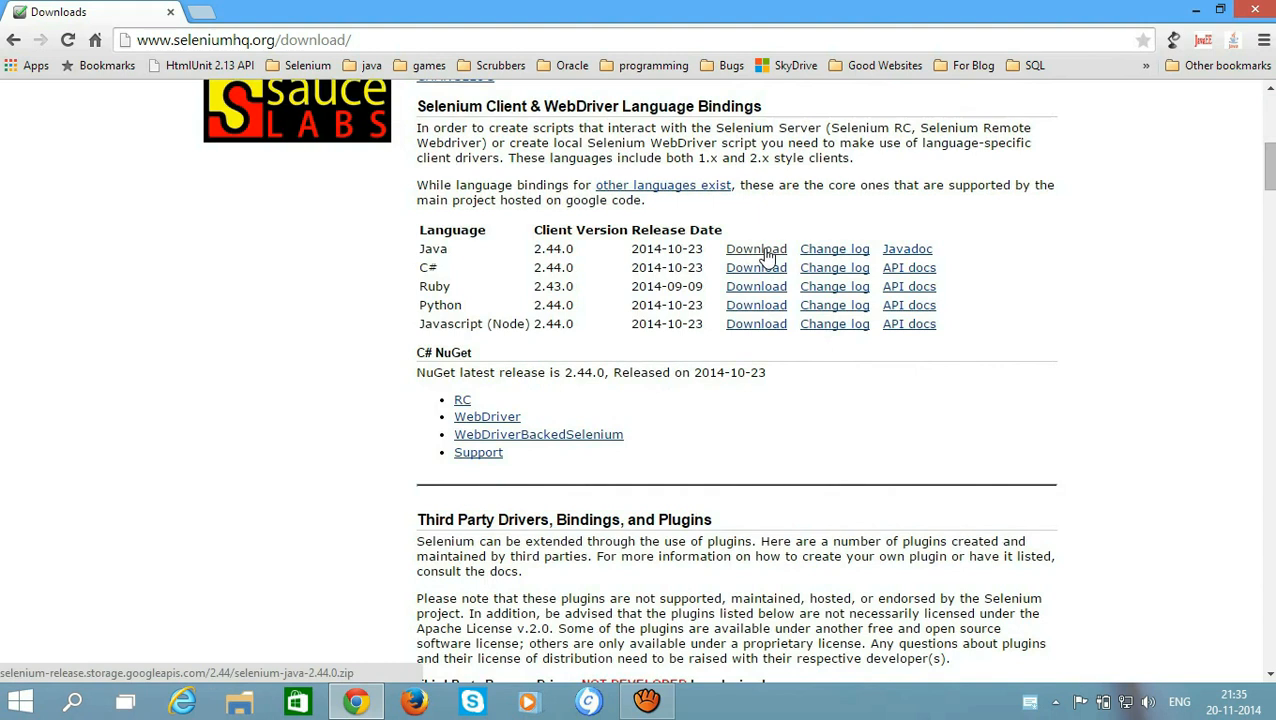
pyautogui.click(756, 248)
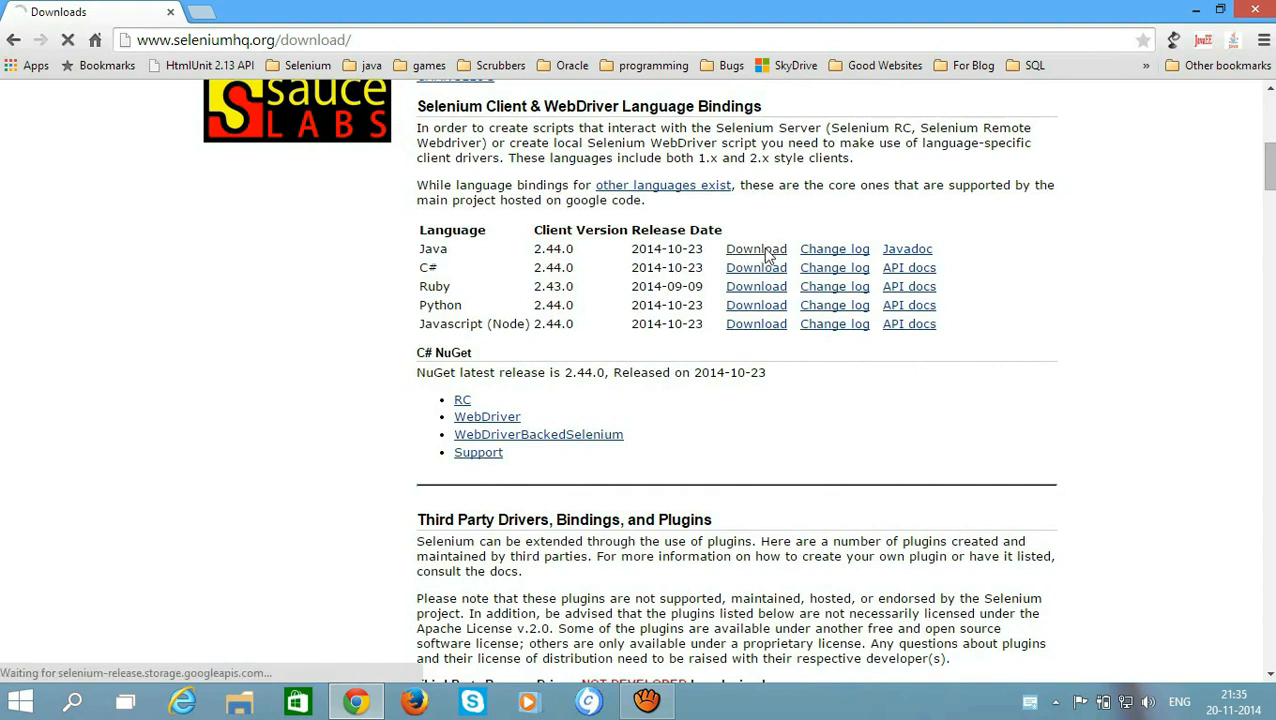
pyautogui.click(756, 248)
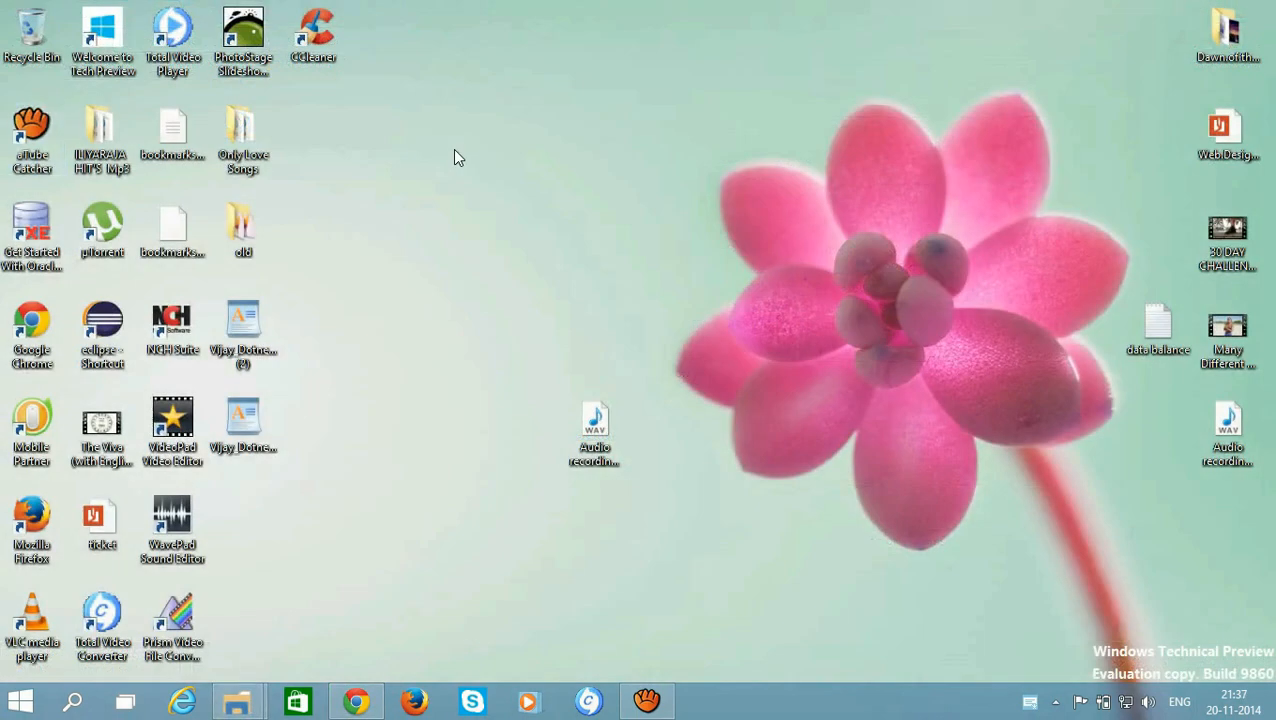
pyautogui.moveTo(500, 247)
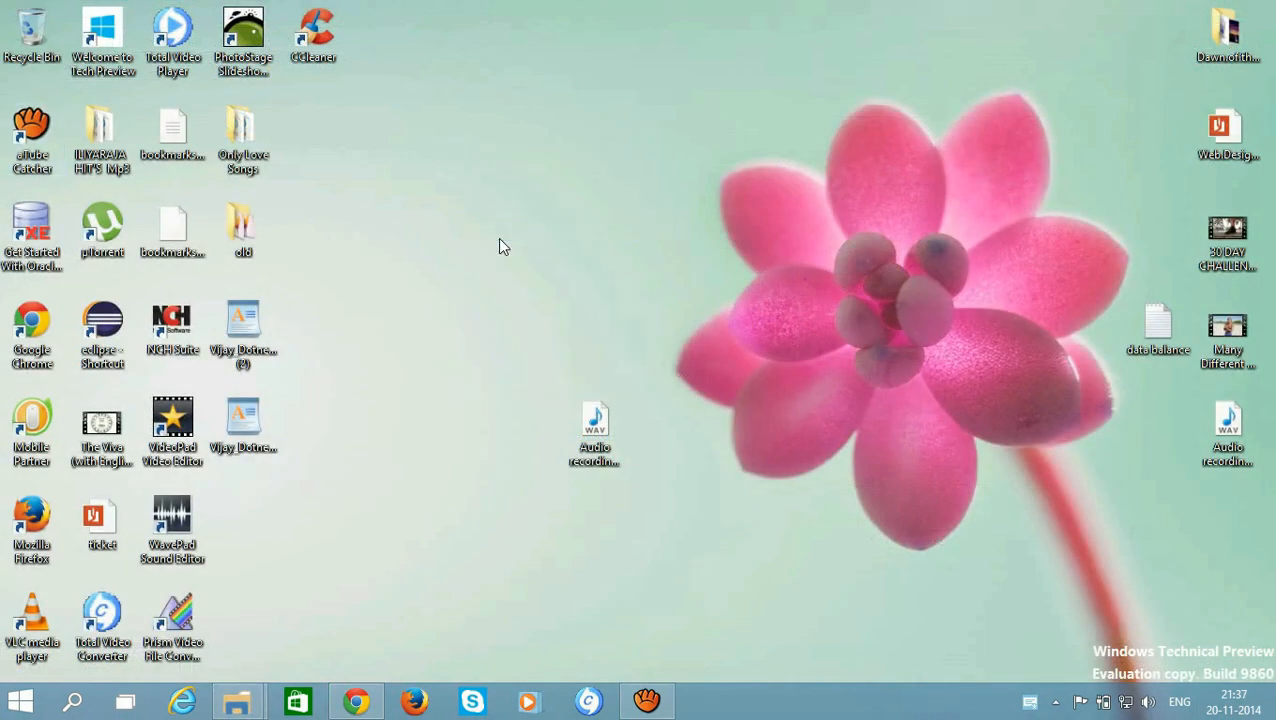
# Extract the selenium-java zip to the Desktop and open the selenium-2.44.0 folder
pyautogui.click(453, 40)
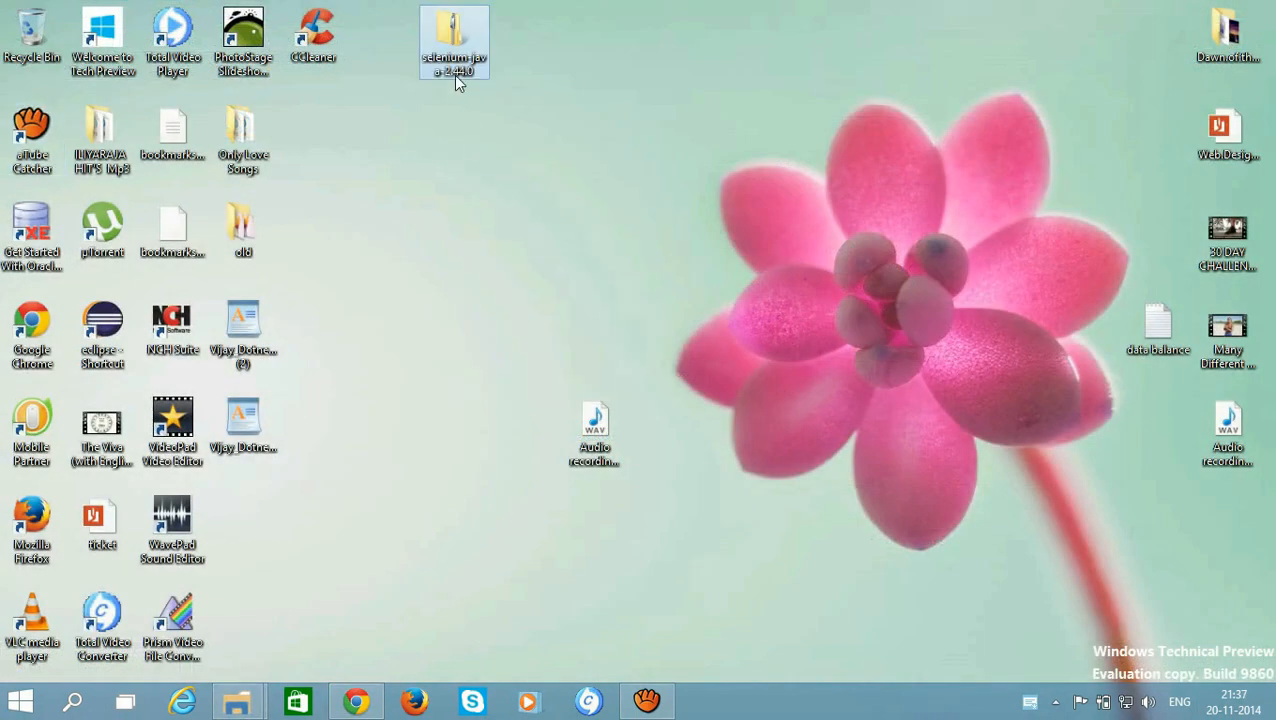
pyautogui.rightClick(453, 40)
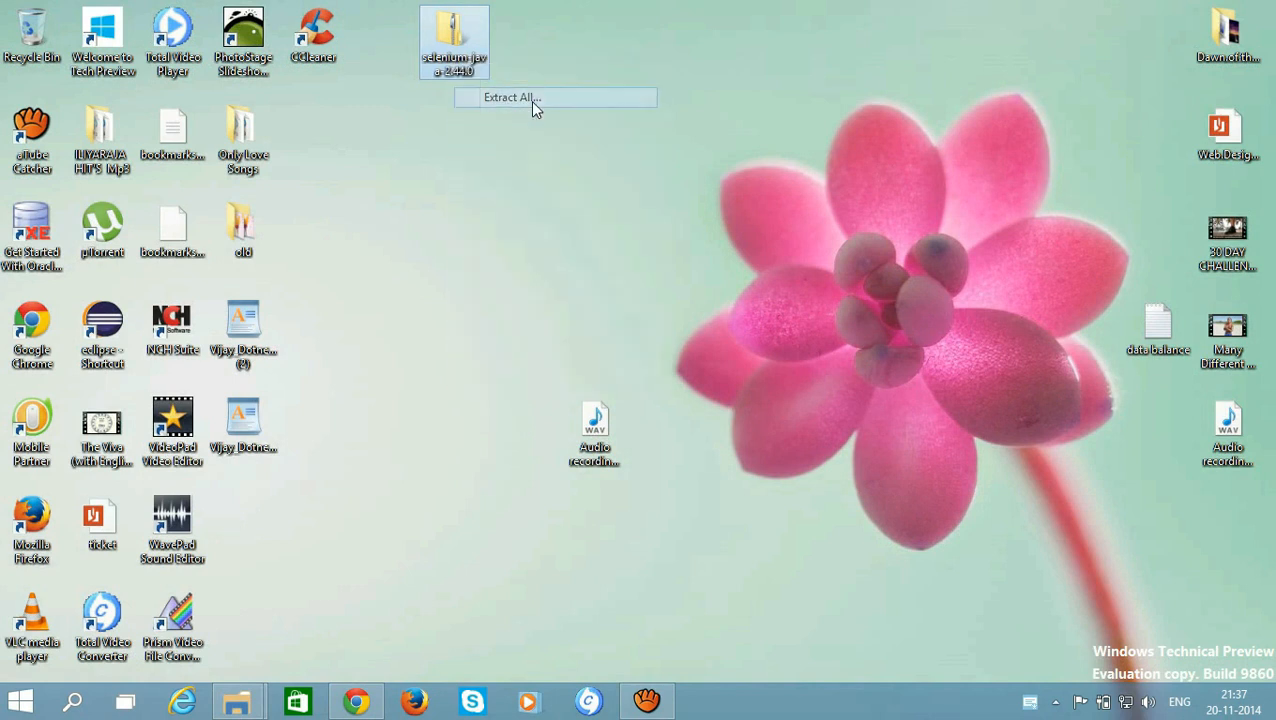
pyautogui.click(511, 97)
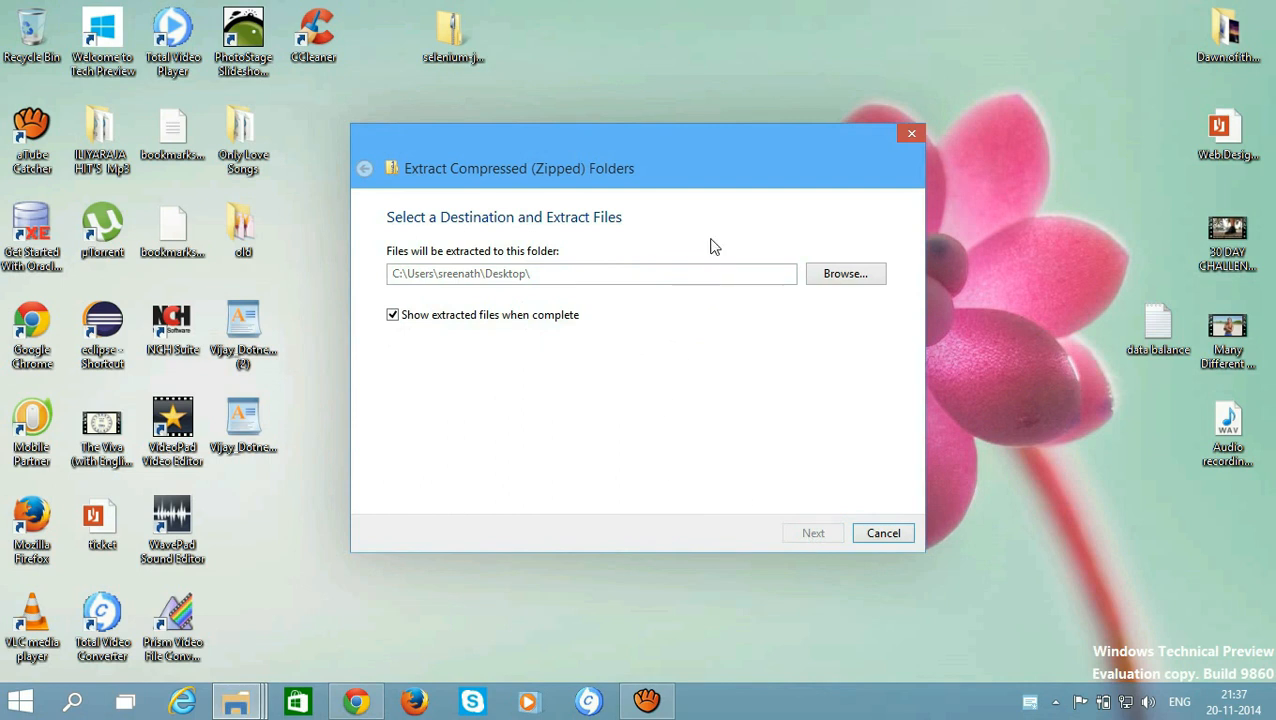
pyautogui.moveTo(792, 218)
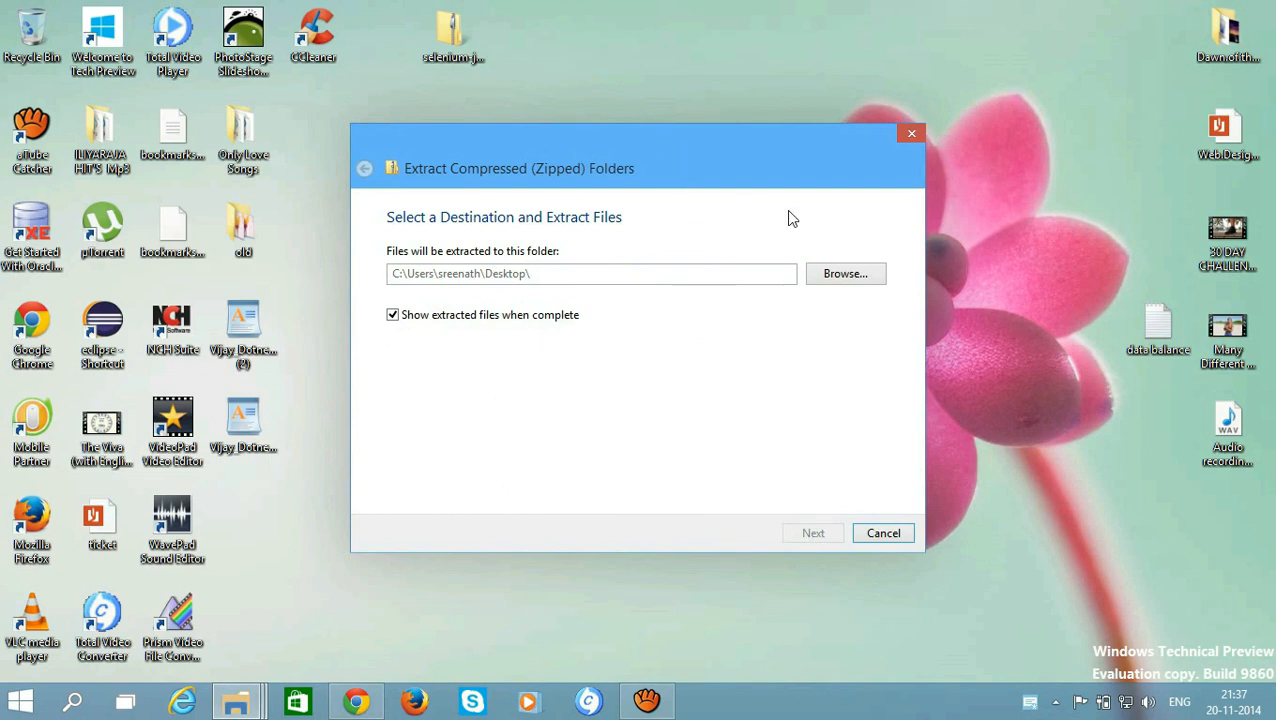
pyautogui.click(813, 532)
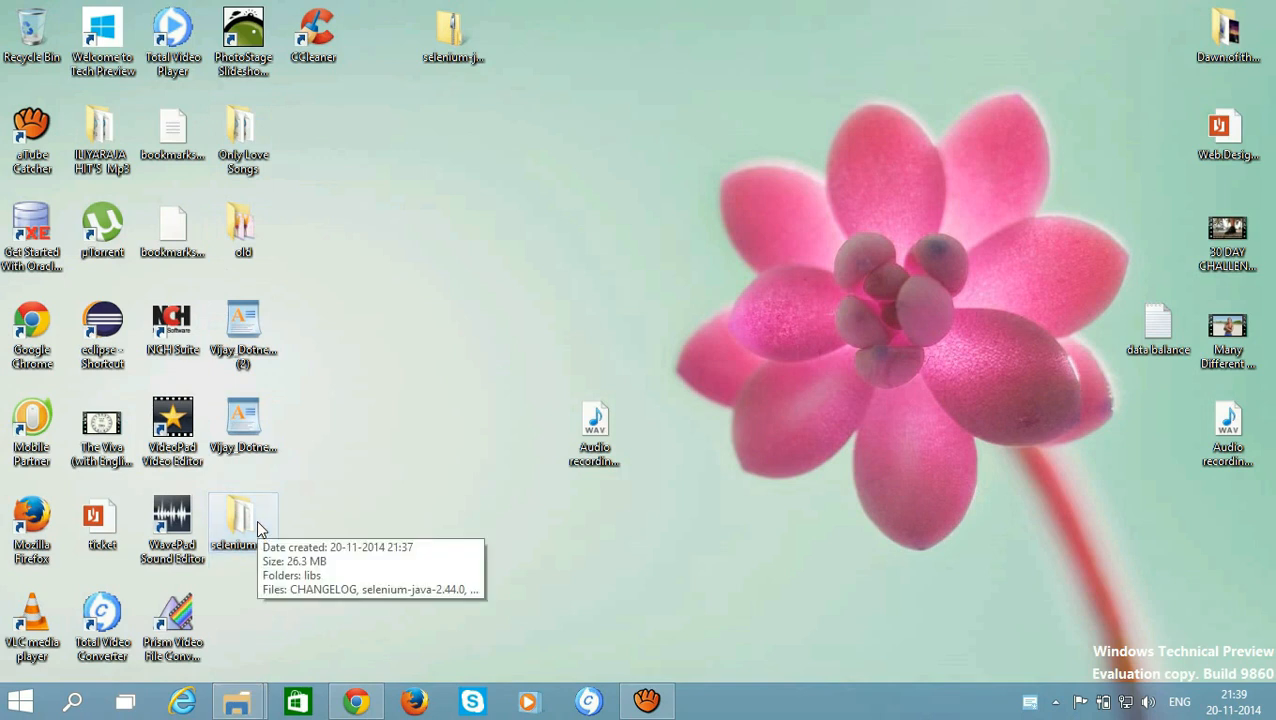
pyautogui.doubleClick(242, 515)
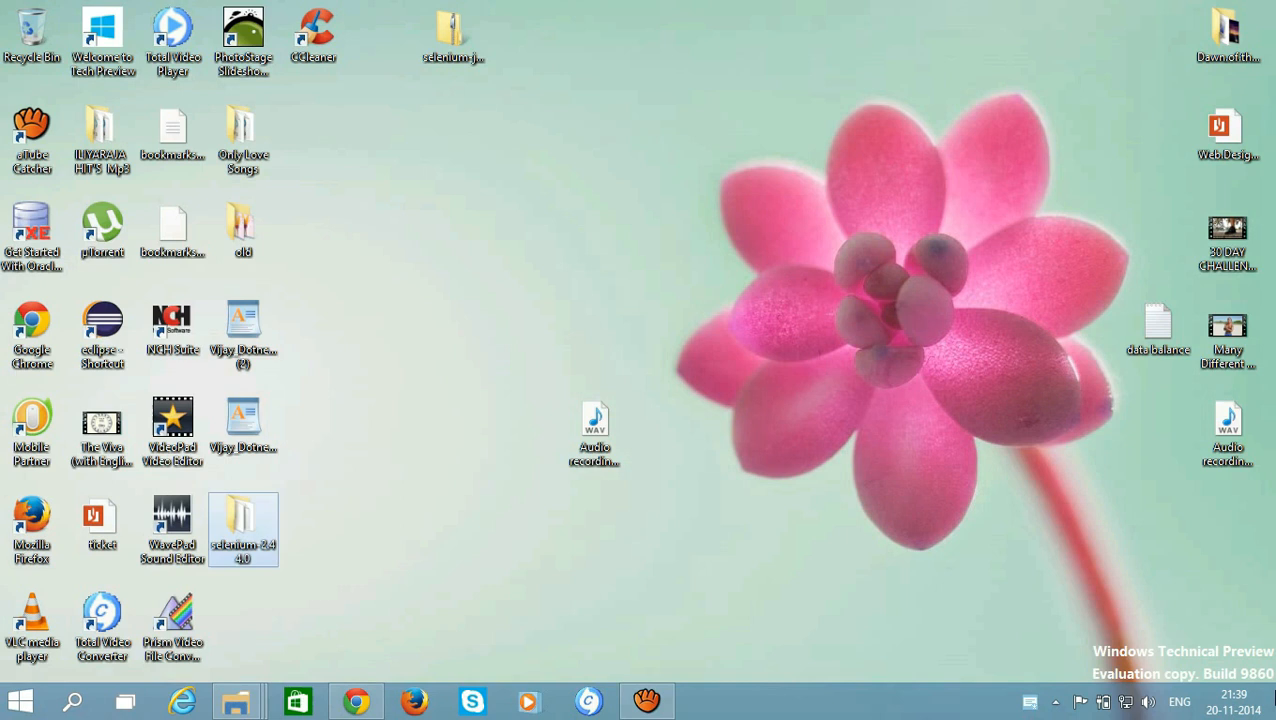
# Launch Eclipse
pyautogui.click(102, 334)
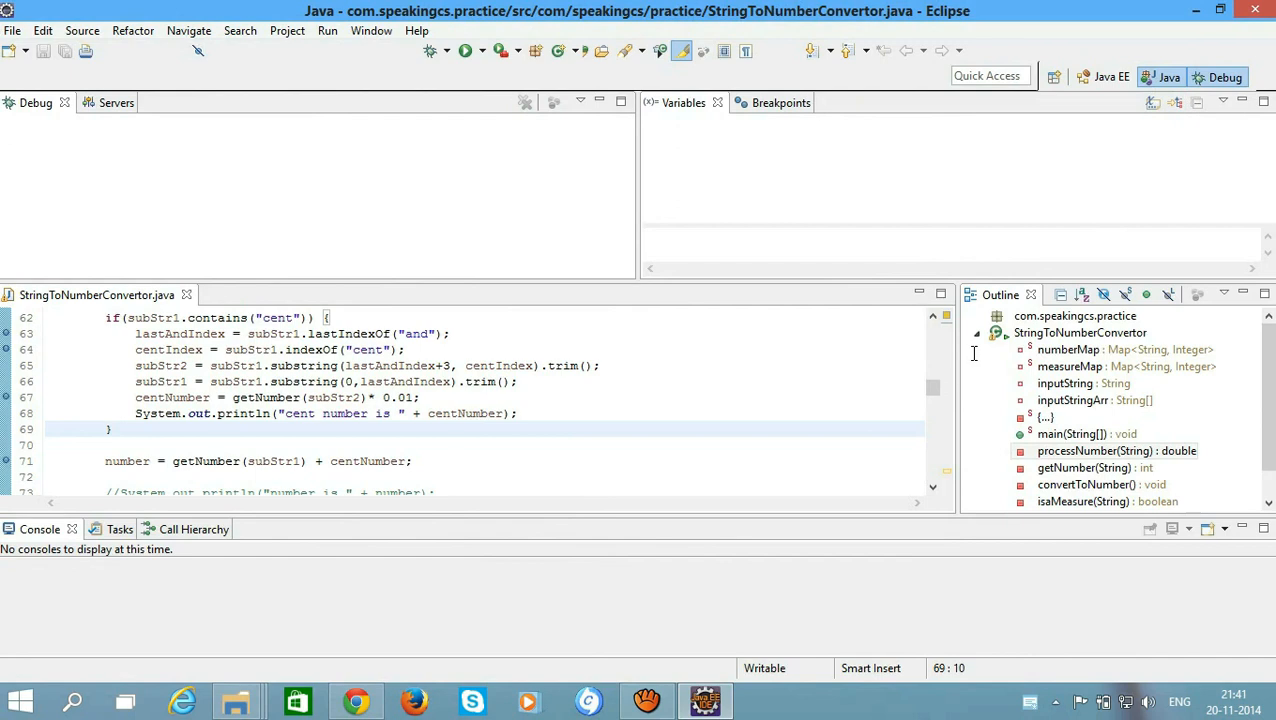
pyautogui.moveTo(866, 324)
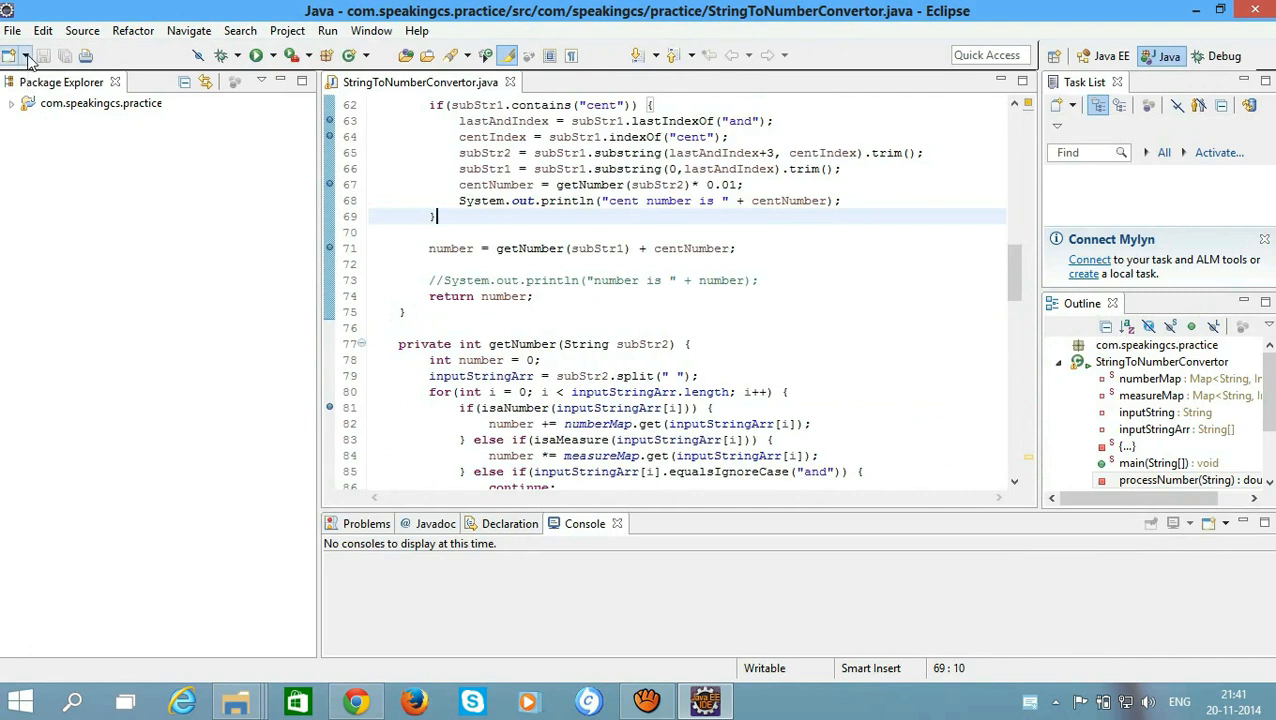
# Create a new Java project named 'Selenium Data Extraction'
pyautogui.click(27, 55)
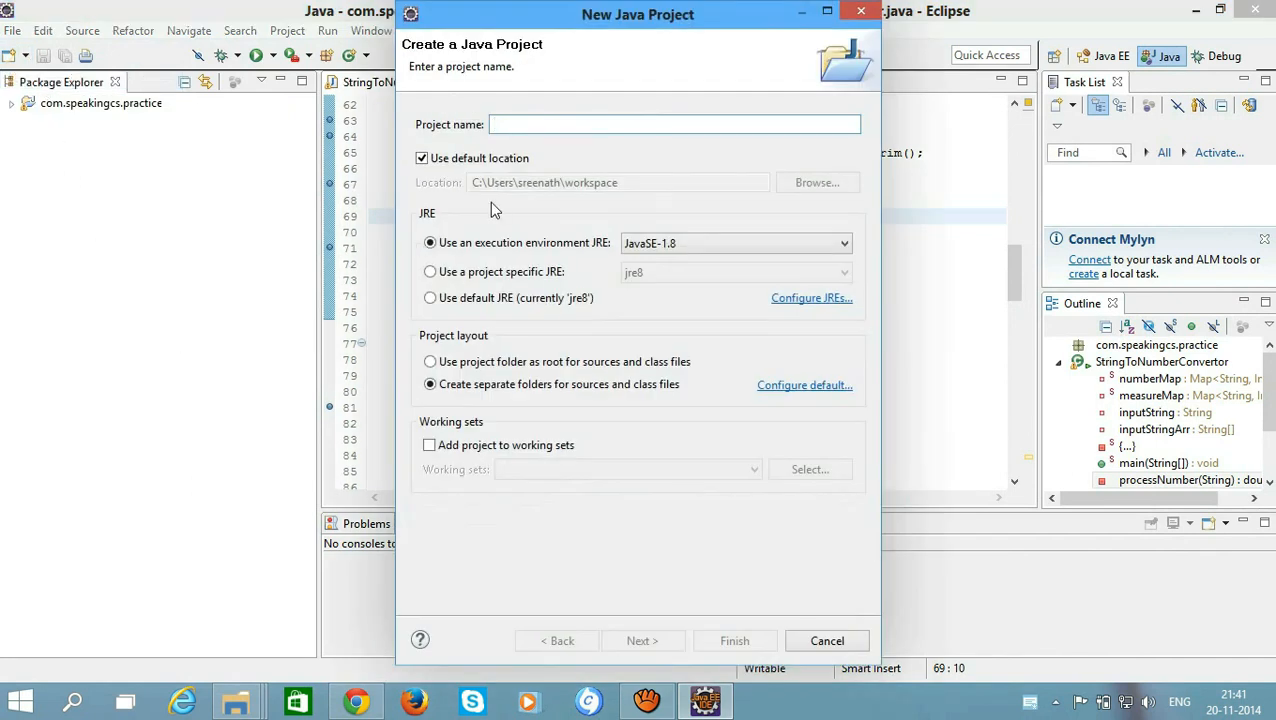
pyautogui.click(675, 124)
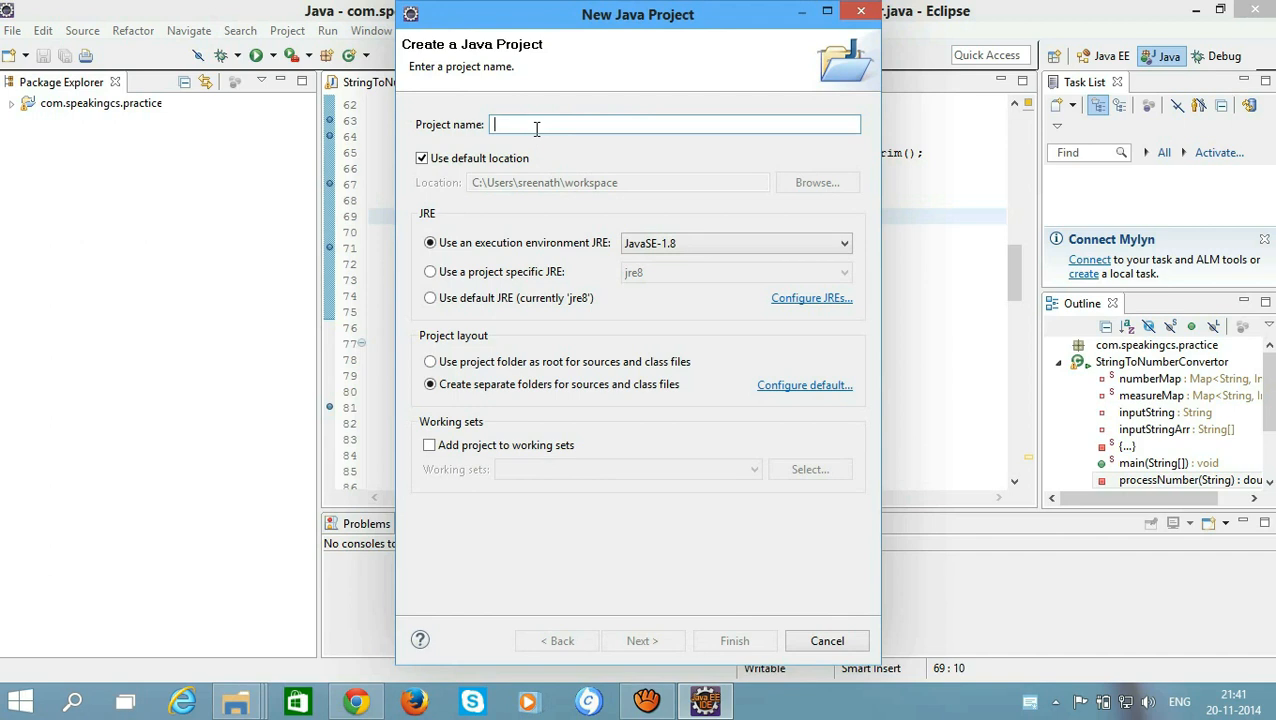
pyautogui.write('Selenium')
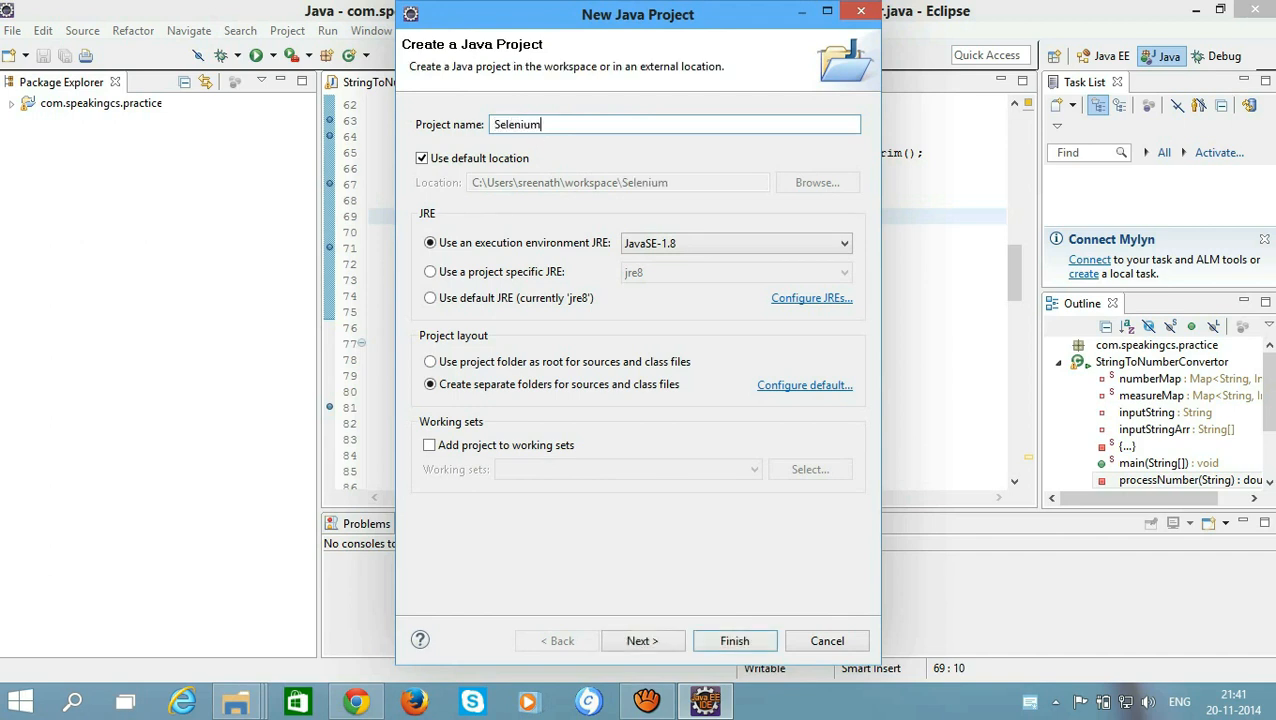
pyautogui.write('D')
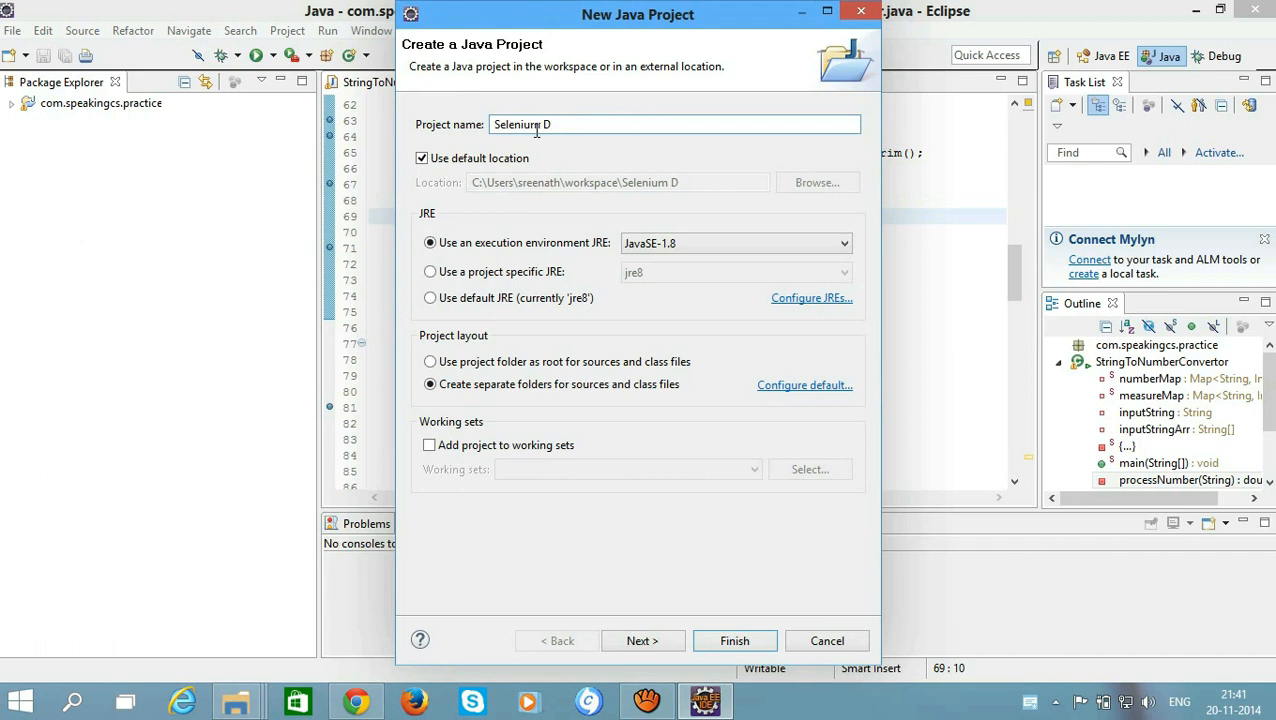
pyautogui.write('d')
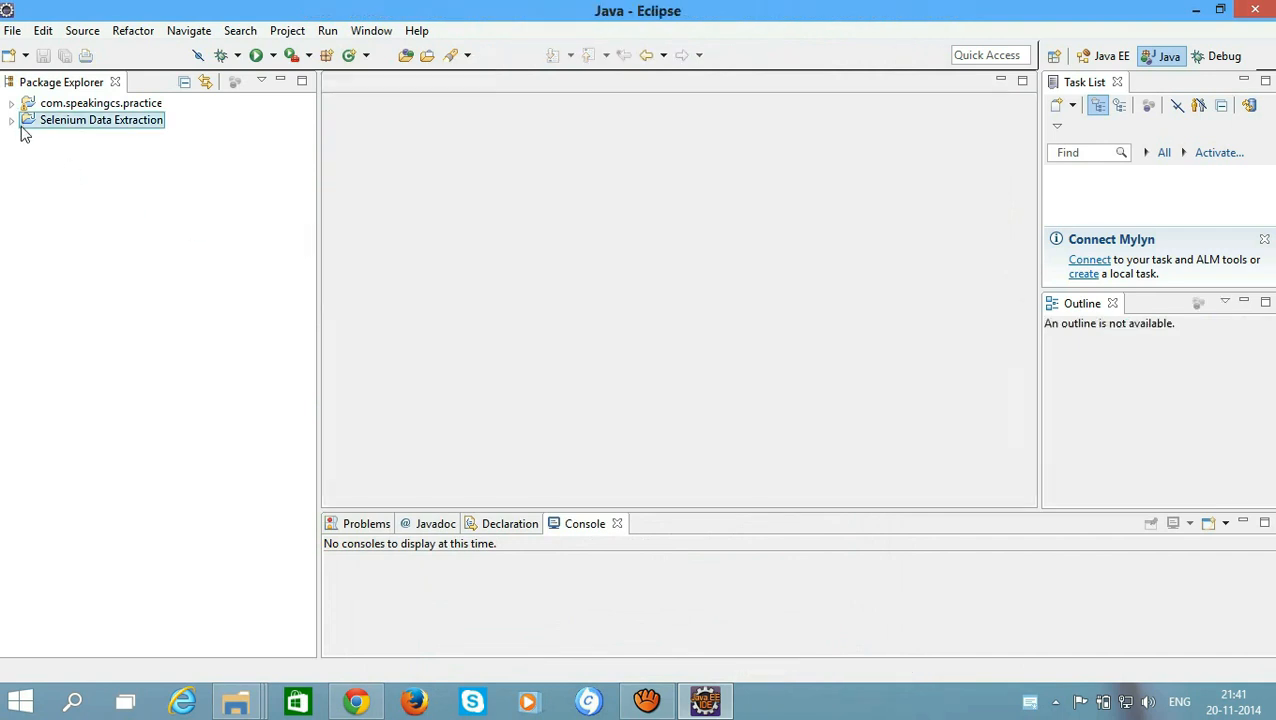
# Add the package com.speakingcs.extractions under the project's src folder
pyautogui.click(11, 119)
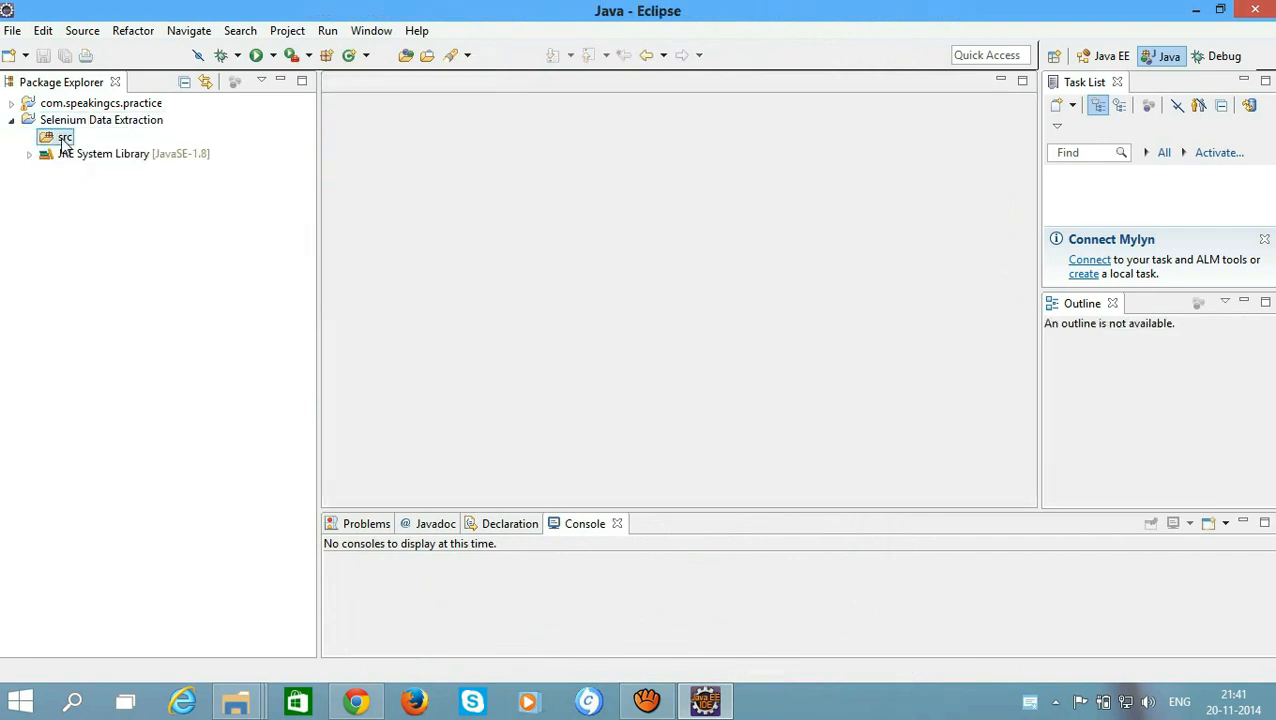
pyautogui.rightClick(64, 137)
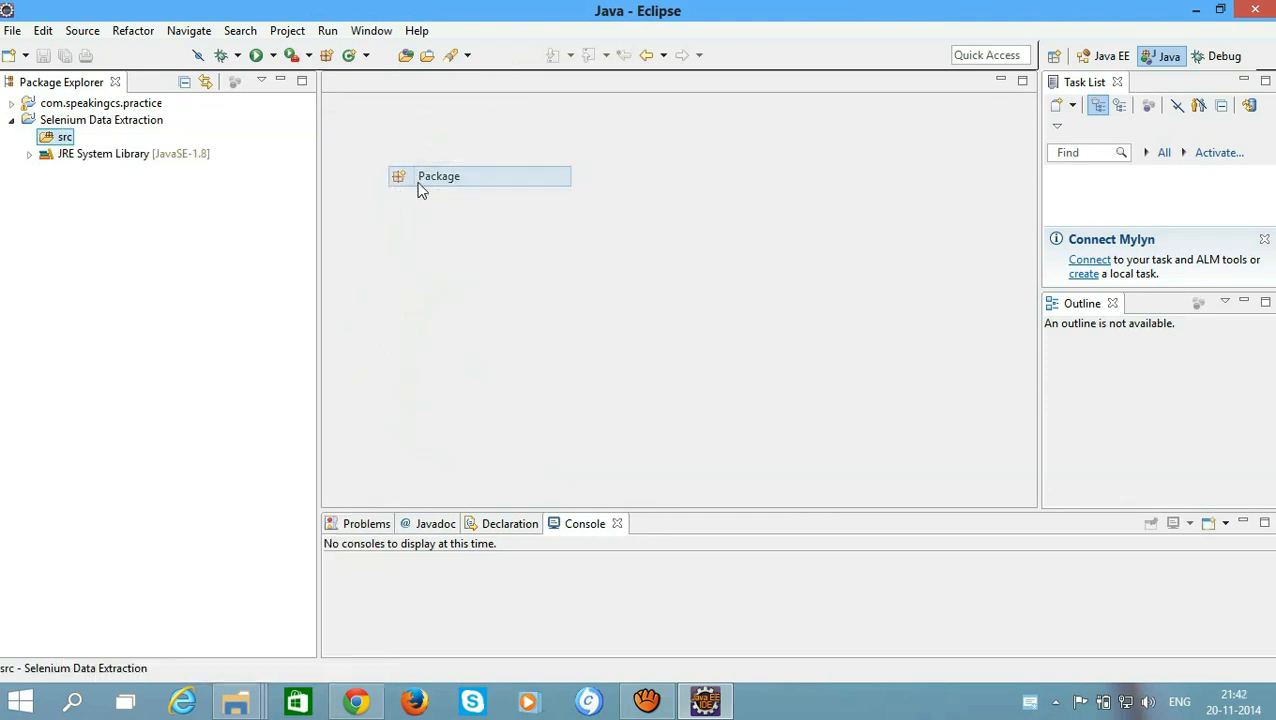
pyautogui.write('com.speakingcs.extractions')
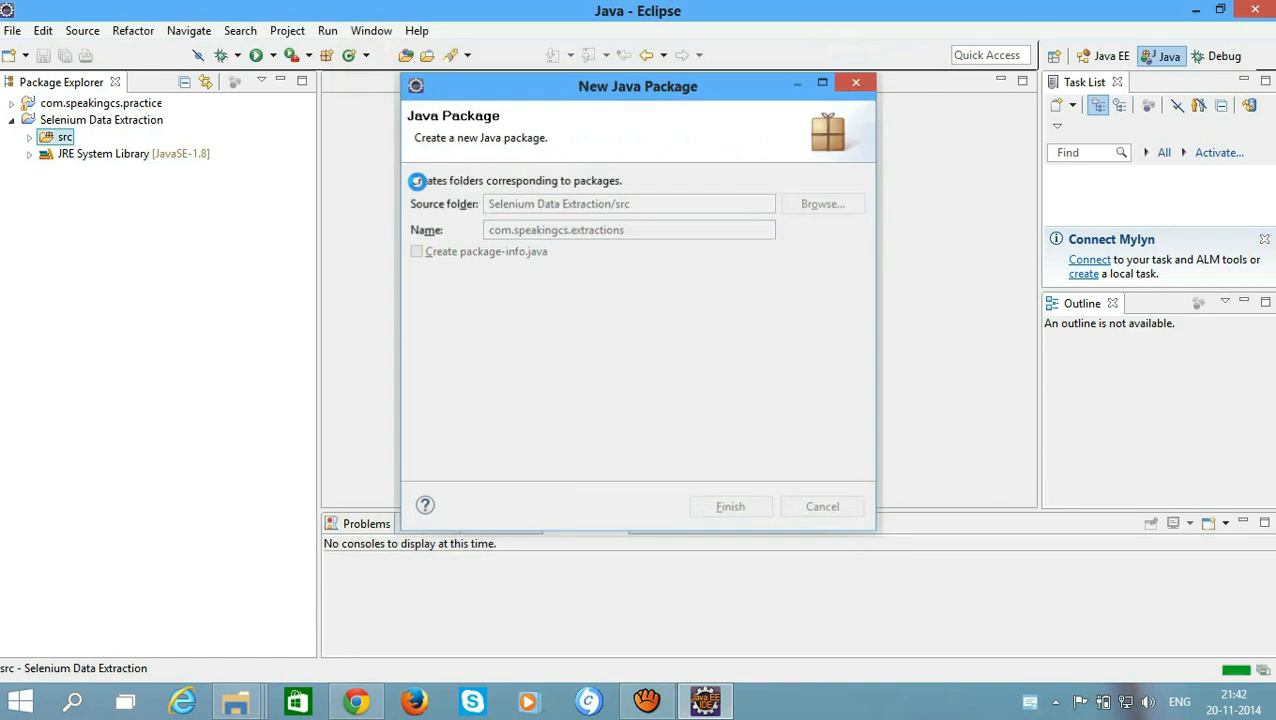
pyautogui.click(730, 506)
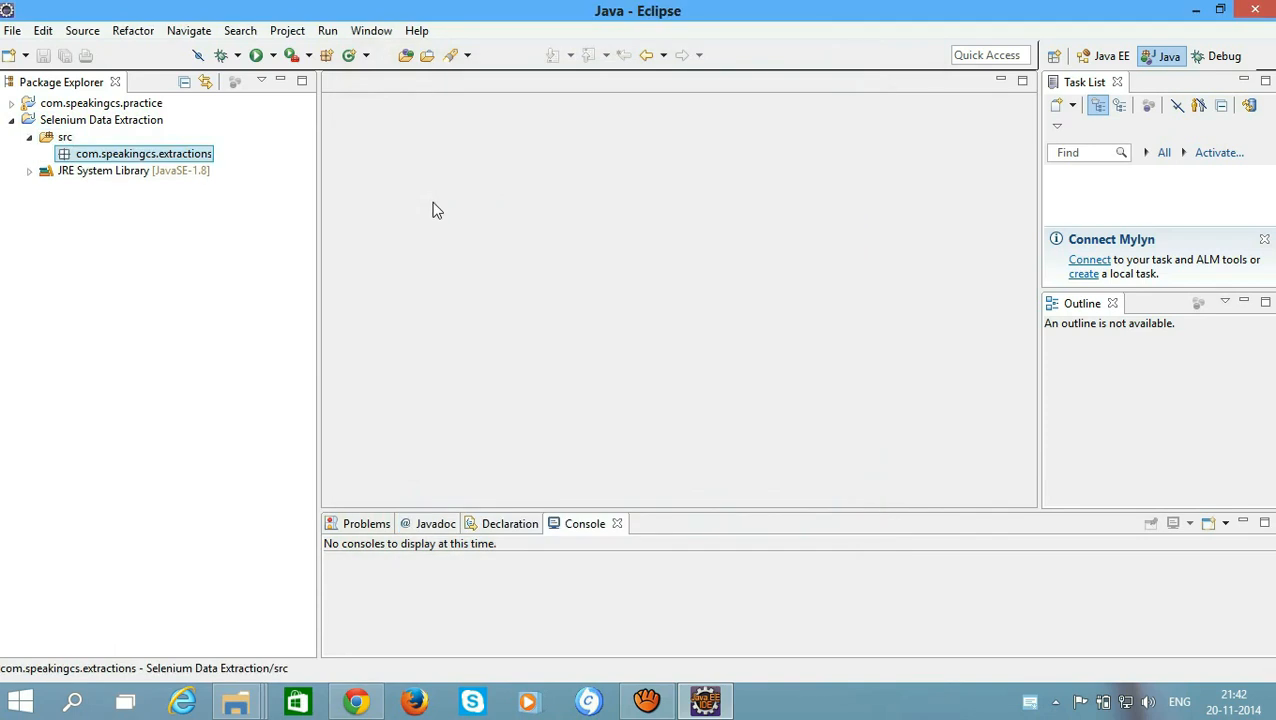
pyautogui.rightClick(101, 119)
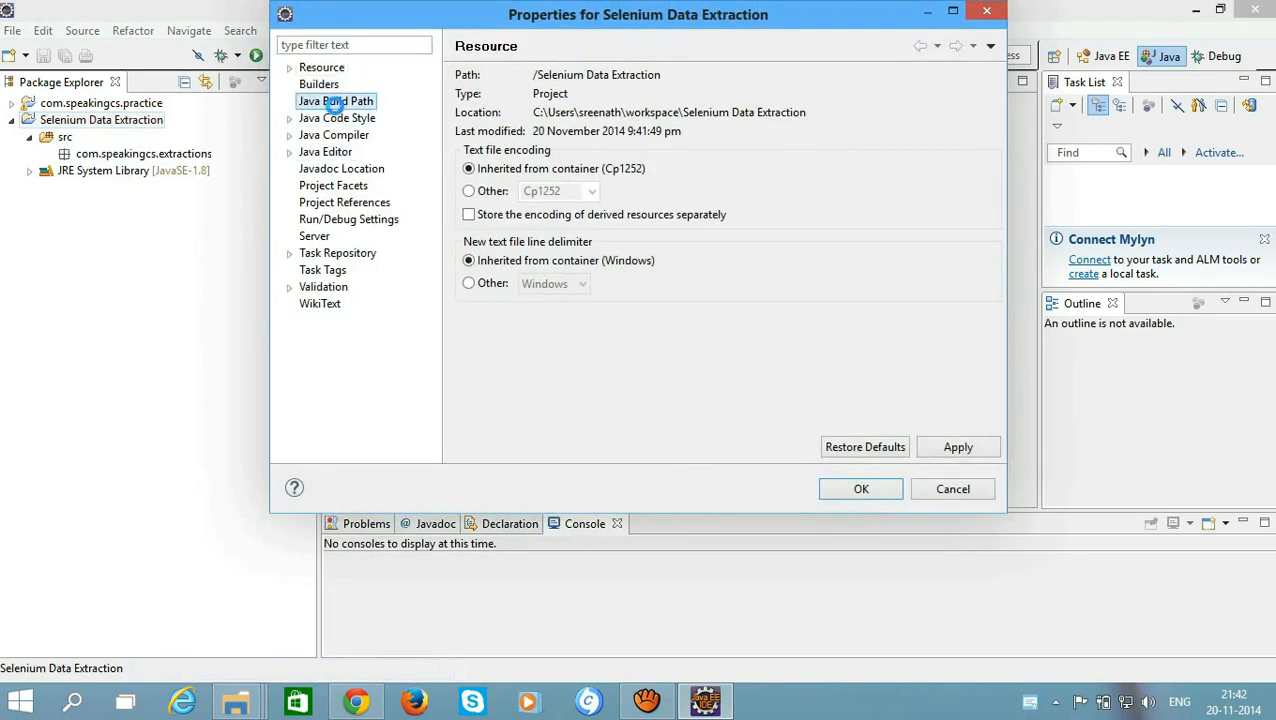
# Go to the project's Java Build Path libraries and begin adding external JARs
pyautogui.click(336, 101)
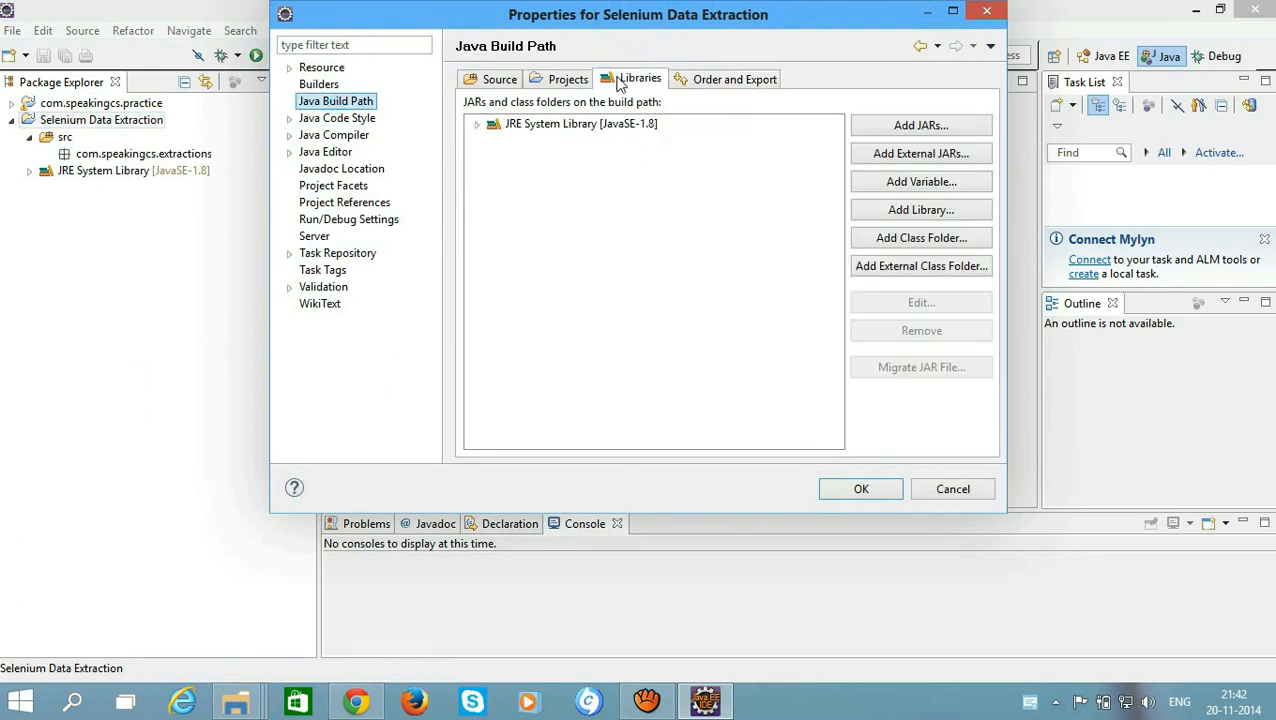
pyautogui.click(921, 153)
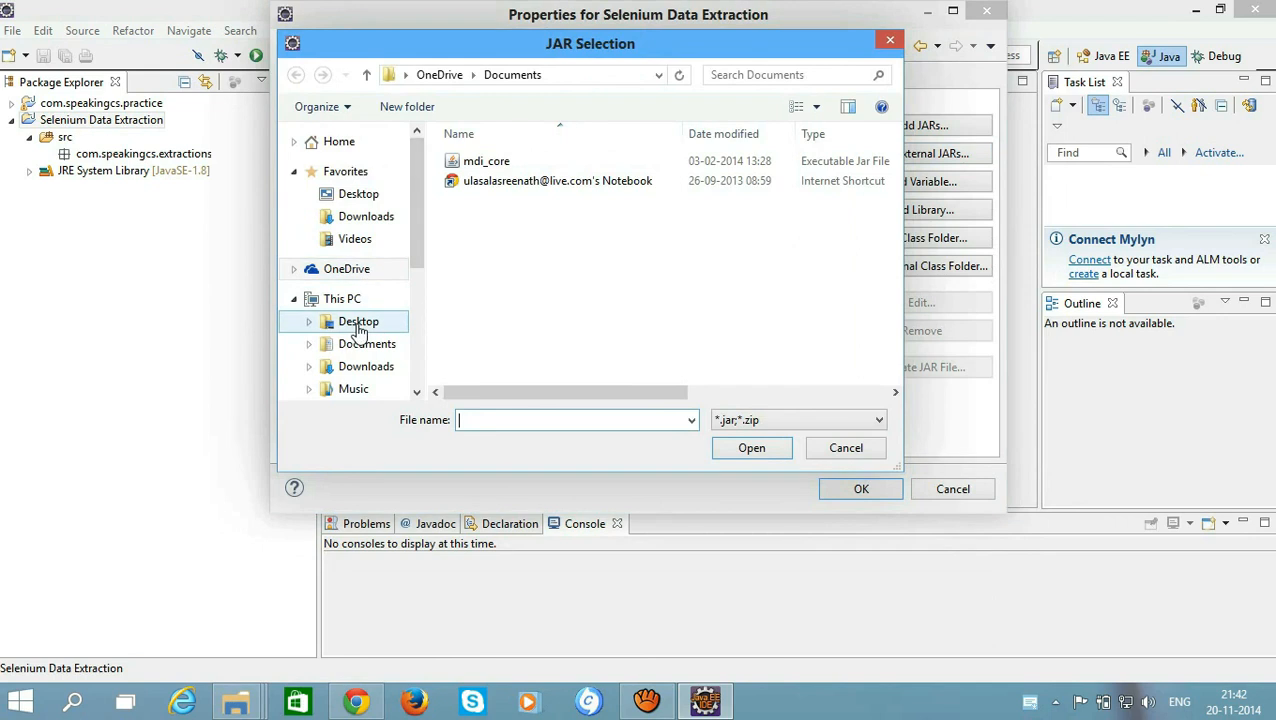
# Add all JARs from Desktop/selenium-2.44.0/libs to the build path and apply
pyautogui.click(358, 321)
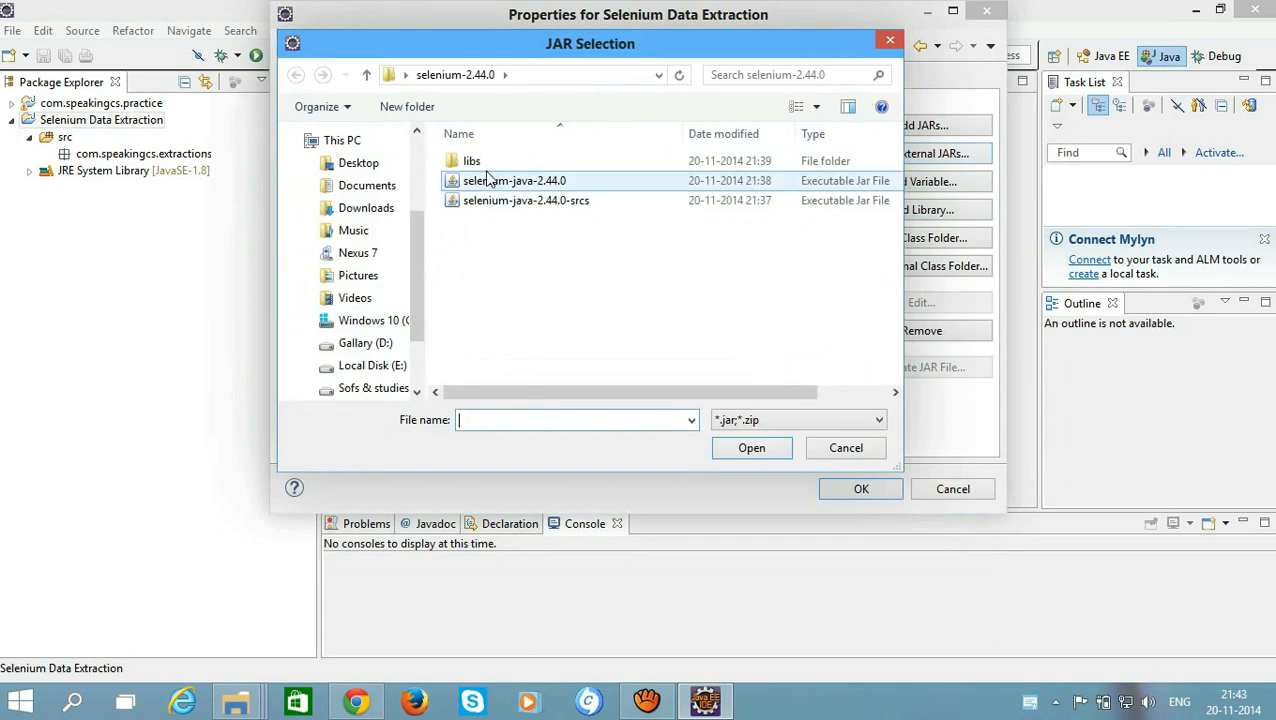
pyautogui.doubleClick(471, 160)
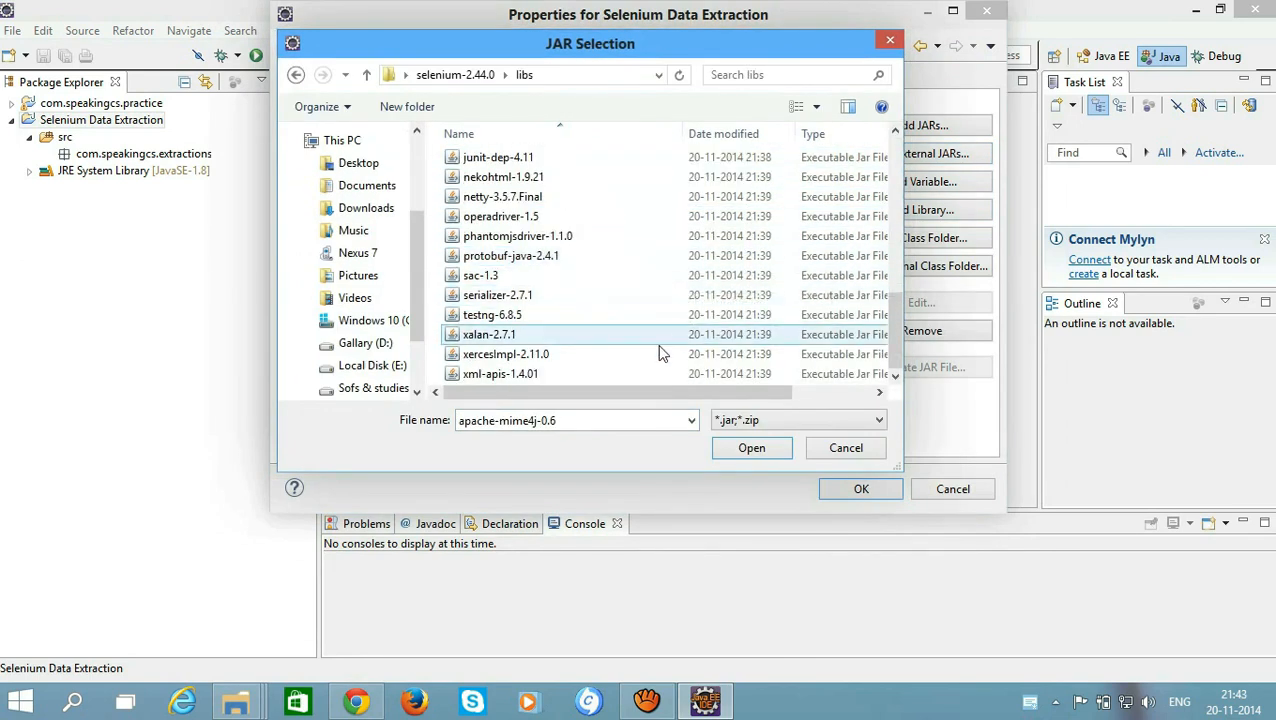
pyautogui.click(751, 447)
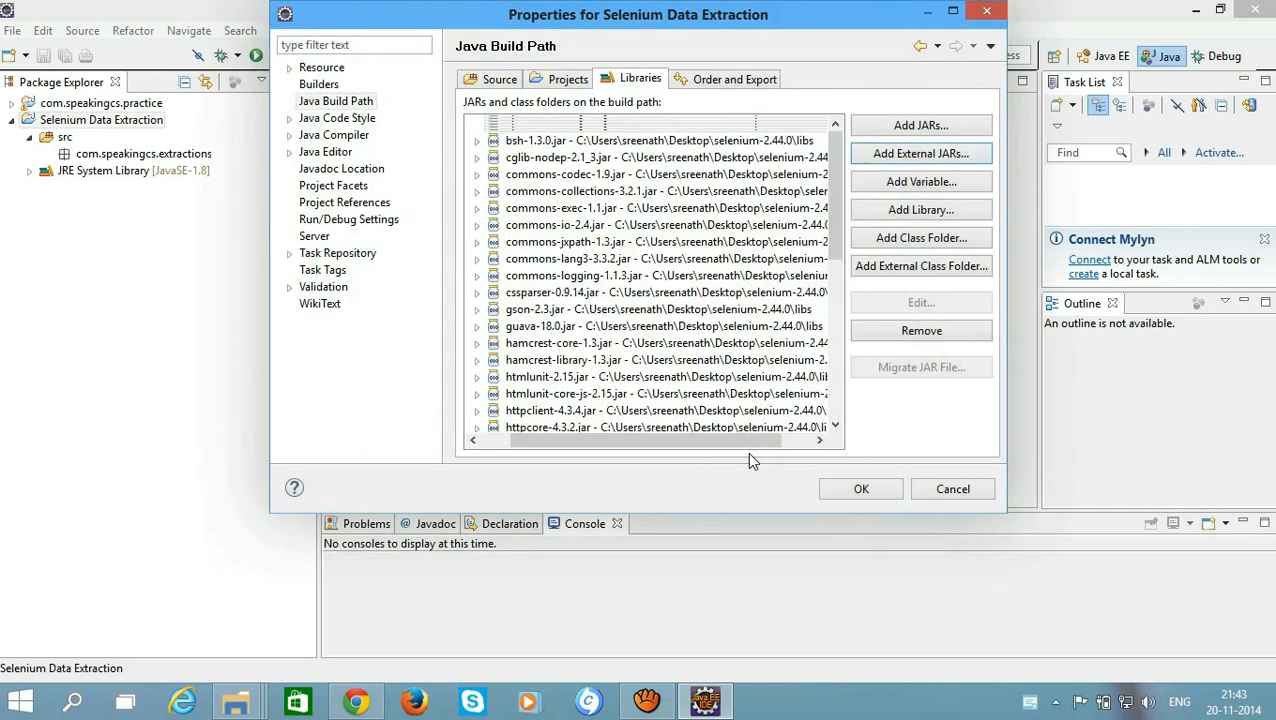
pyautogui.click(860, 488)
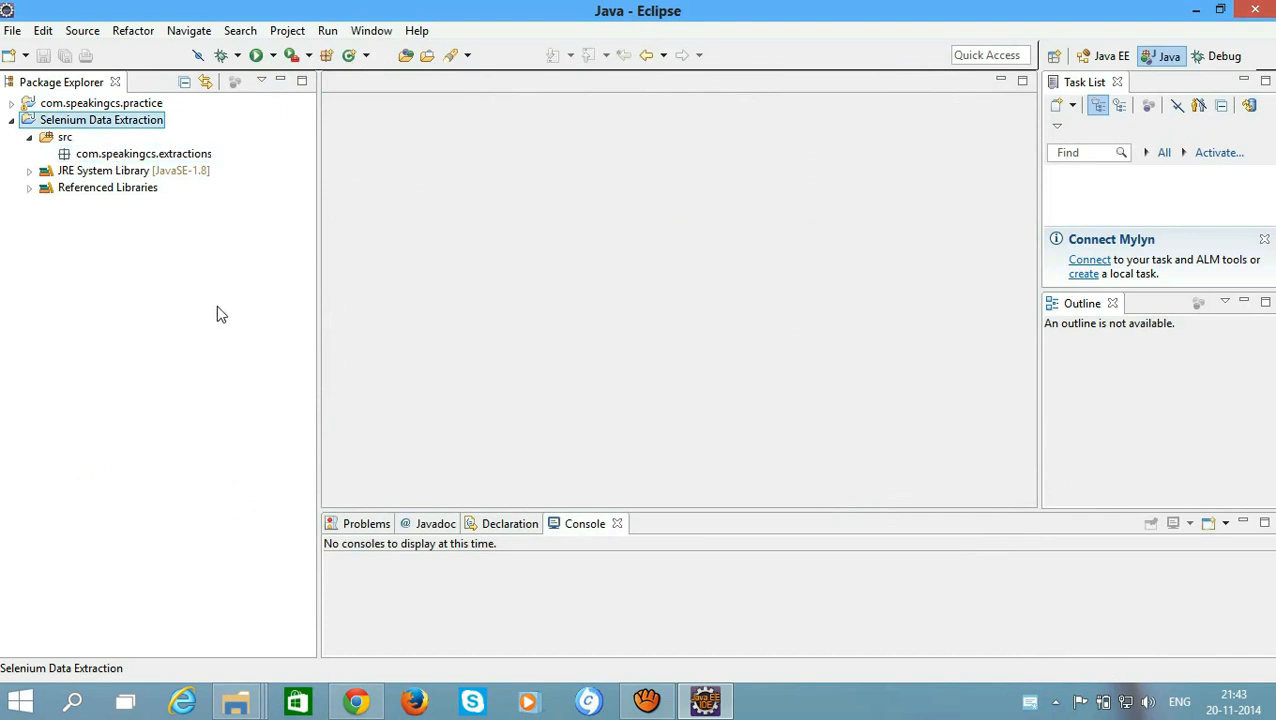
pyautogui.moveTo(227, 317)
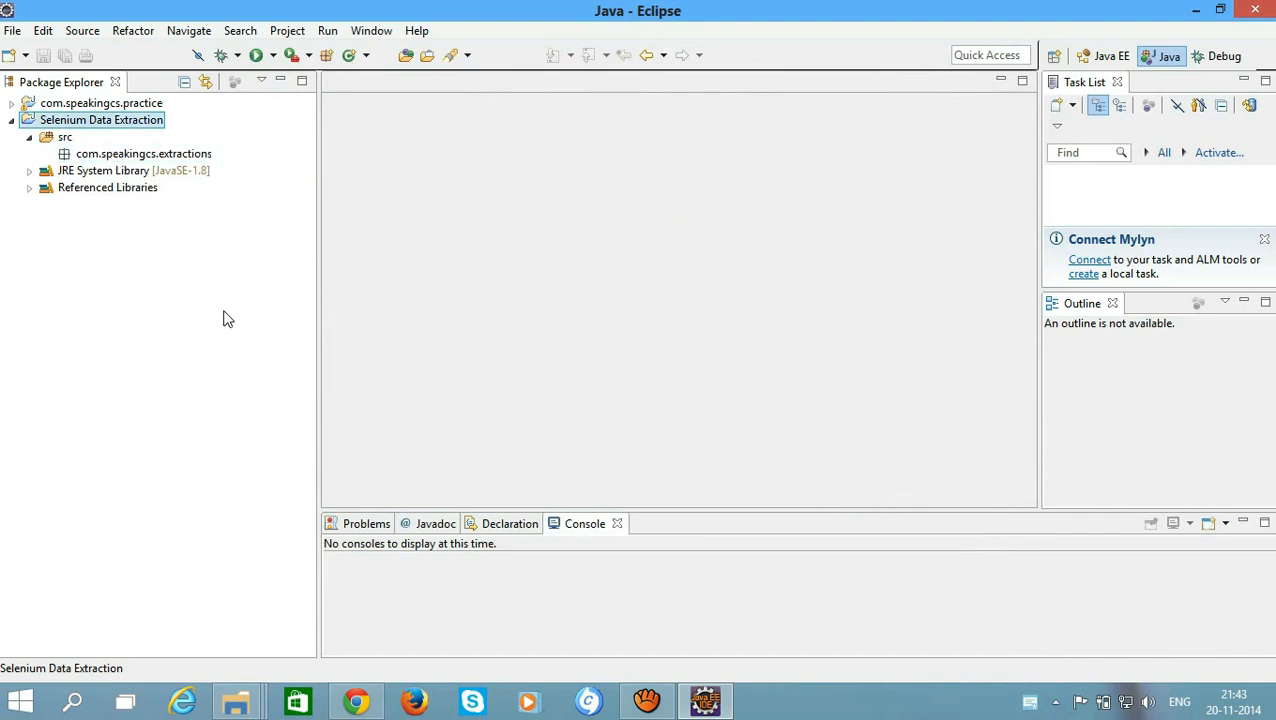